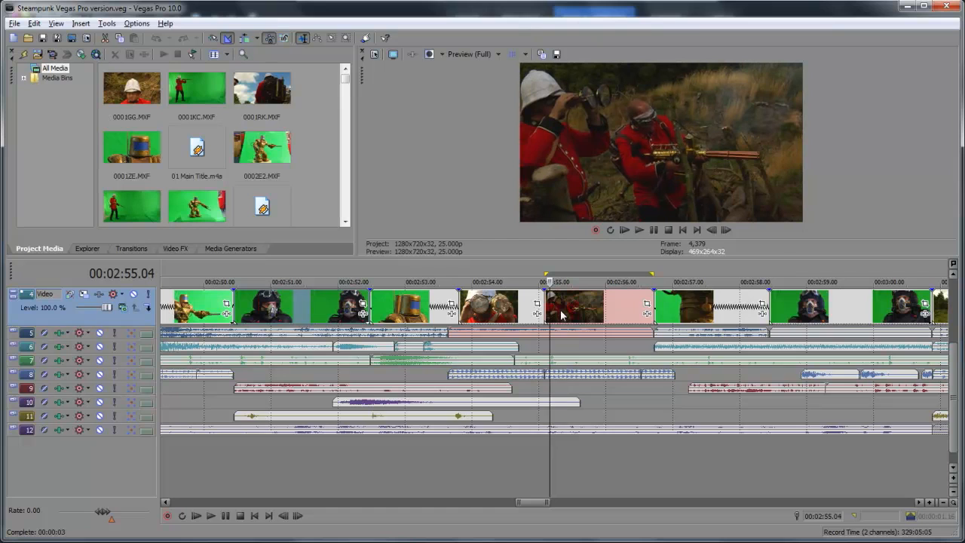
{"action": "mouse_move", "coordinate": [634, 244]}
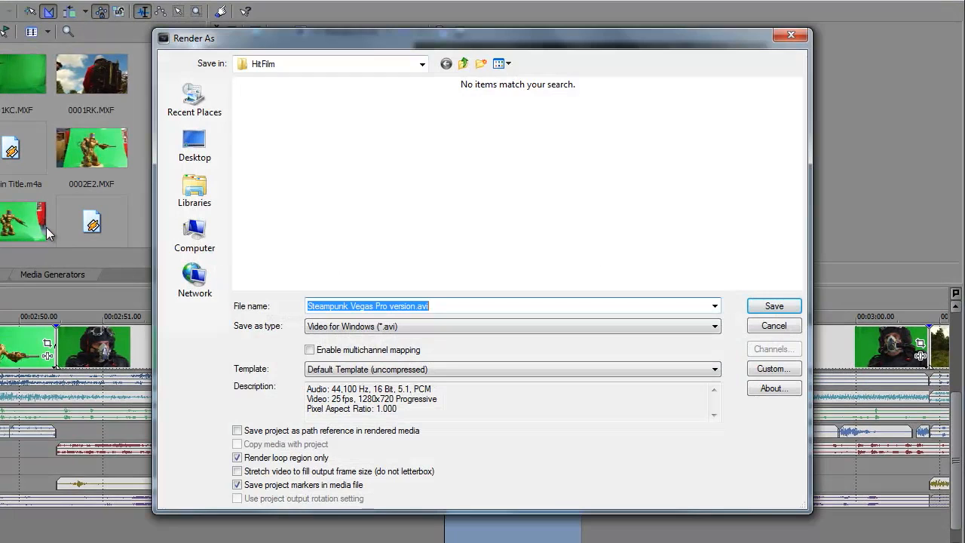
Name the render file 'gunfire shot' and start rendering the loop region as uncompressed AVI.
{"action": "type", "text": "gunfire shot"}
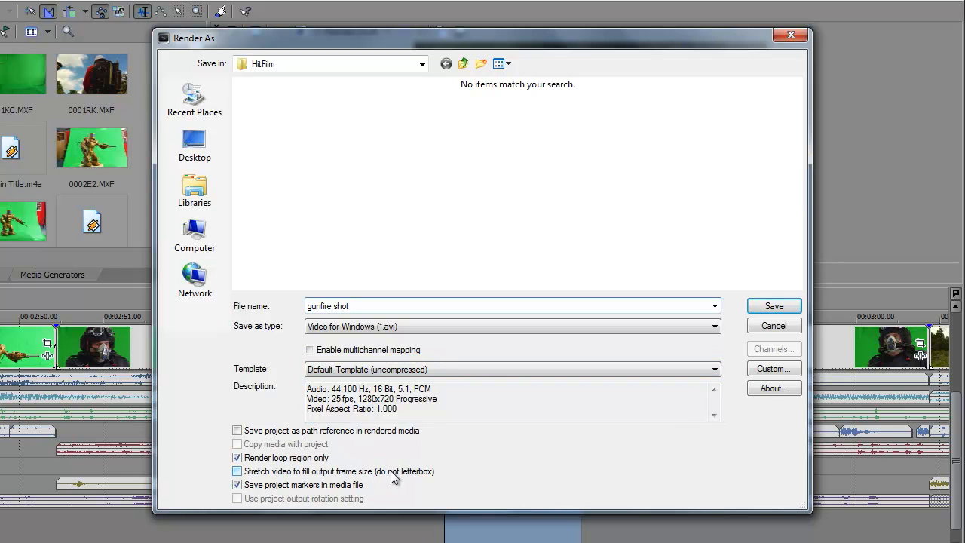
{"action": "left_click", "coordinate": [772, 304]}
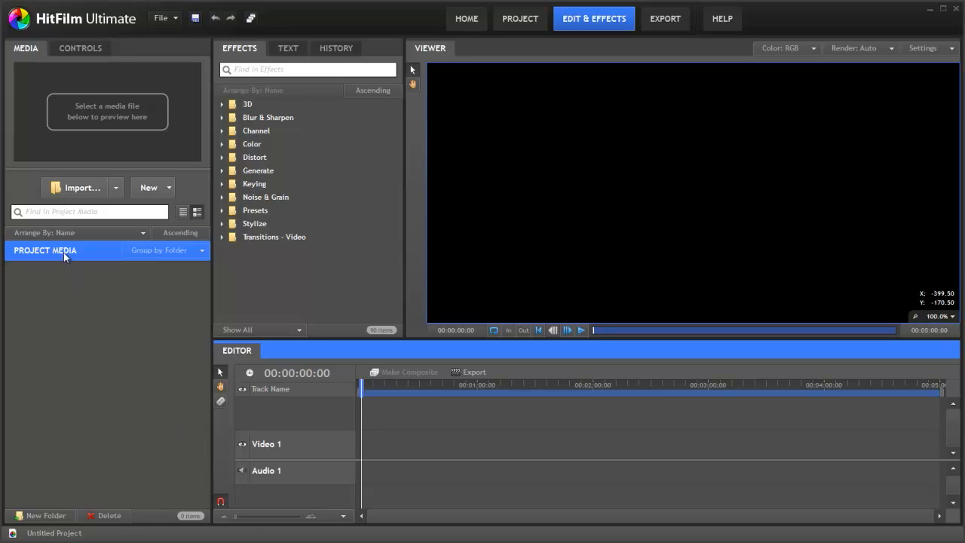
Import gunfire shot.avi into the project media and select the clip.
{"action": "left_click", "coordinate": [77, 187]}
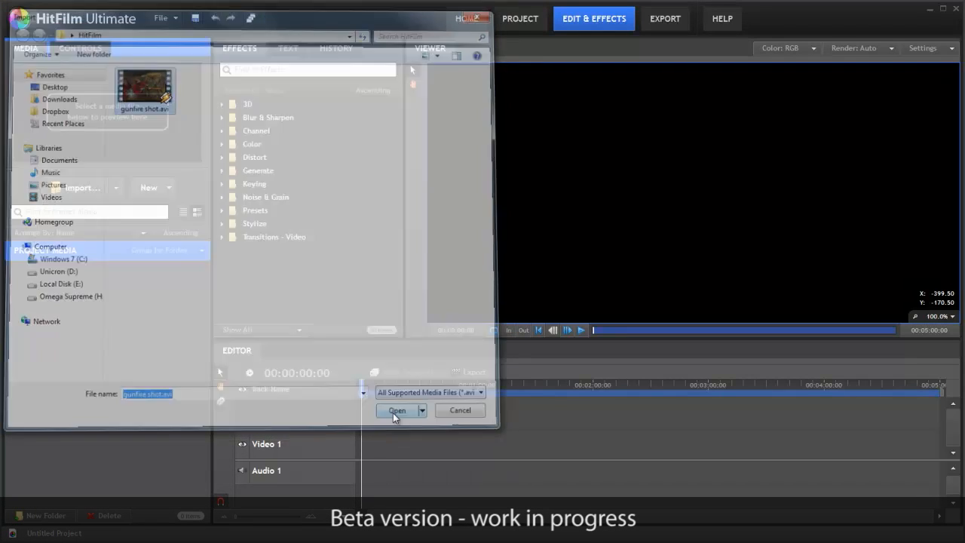
{"action": "left_click", "coordinate": [398, 410]}
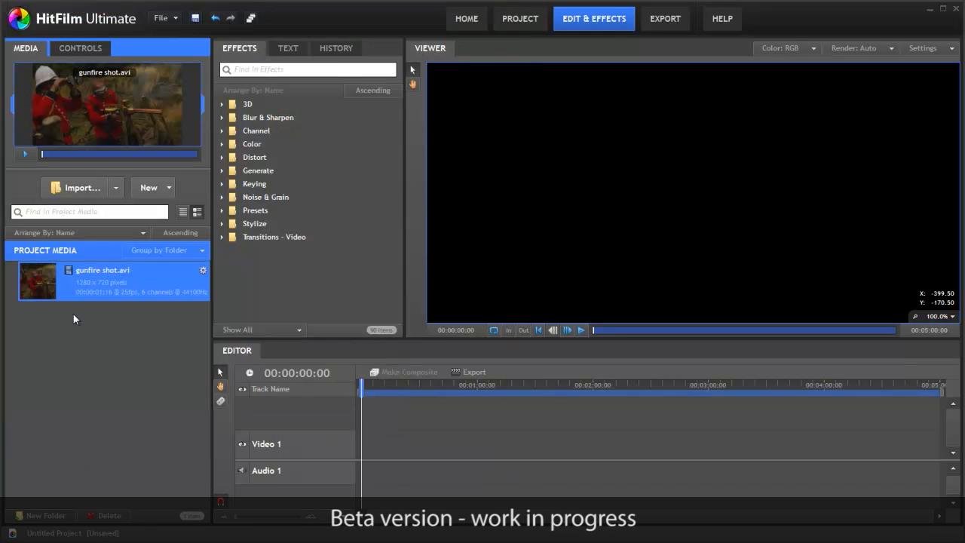
{"action": "mouse_move", "coordinate": [42, 283]}
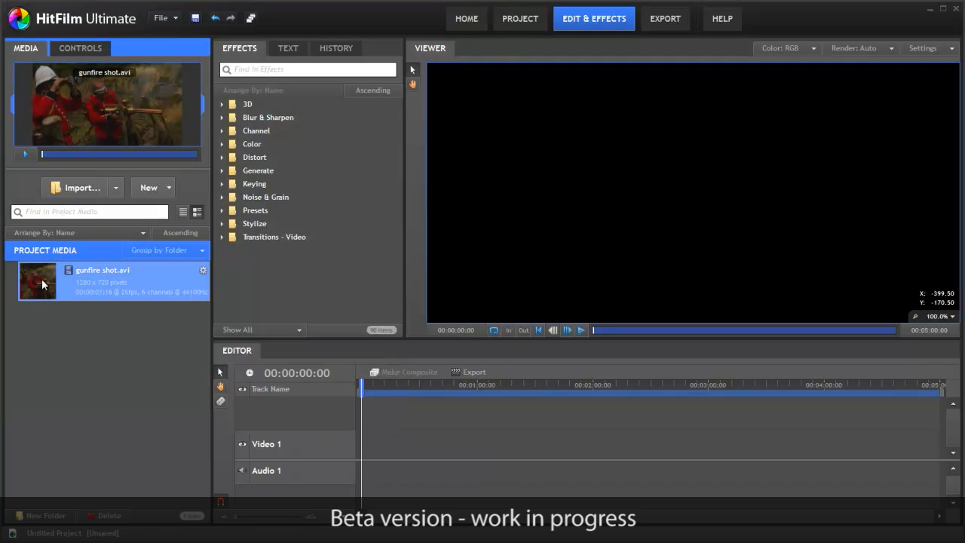
{"action": "left_click", "coordinate": [404, 371]}
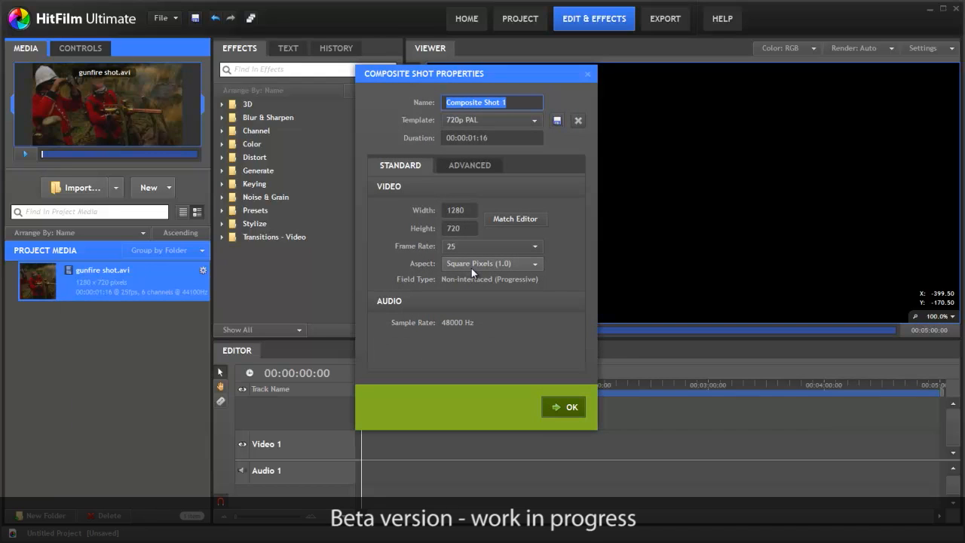
Name the new 720p, 25 fps composite shot 'gunfire shot' and confirm it.
{"action": "type", "text": "gunfire s"}
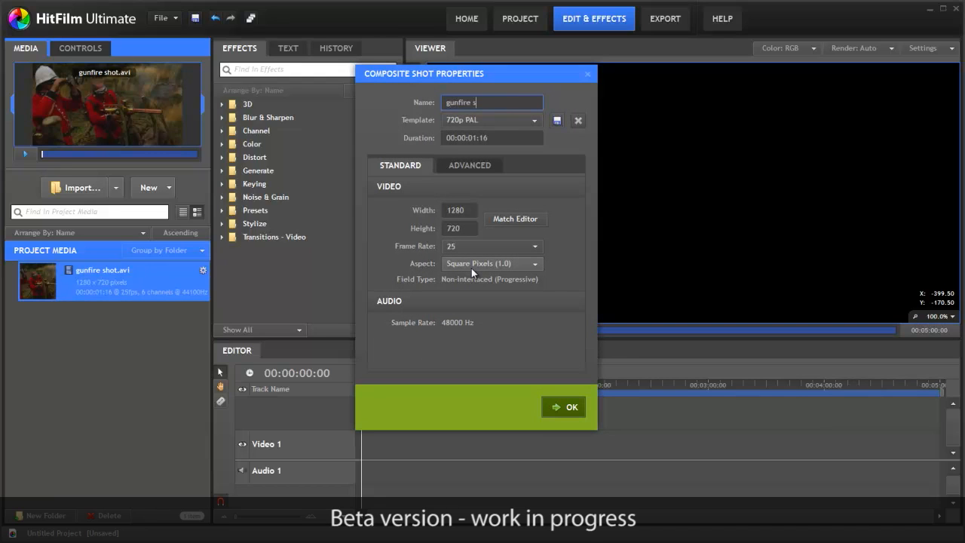
{"action": "type", "text": "hot"}
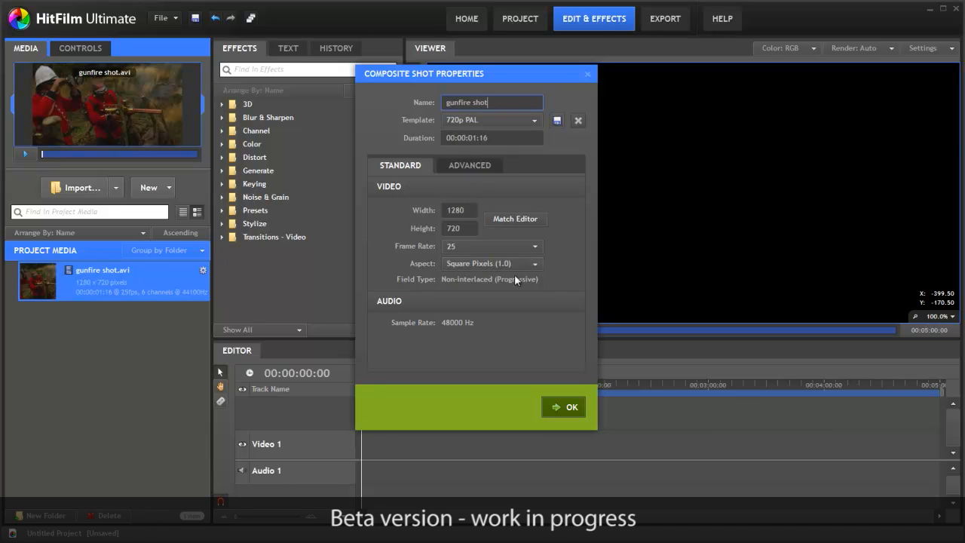
{"action": "left_click", "coordinate": [564, 407]}
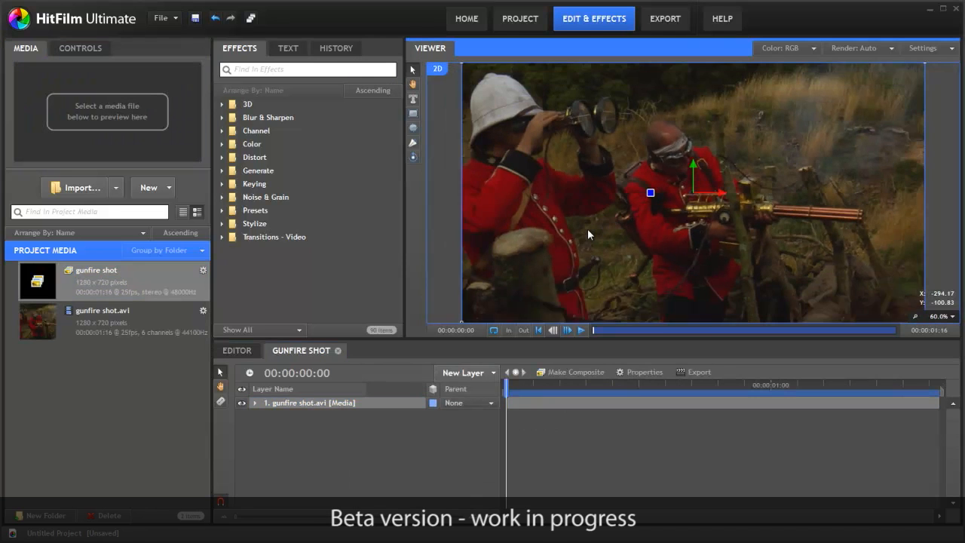
Apply the Gatling 3D preset to the composite, accepting the required camera.
{"action": "left_click", "coordinate": [232, 223]}
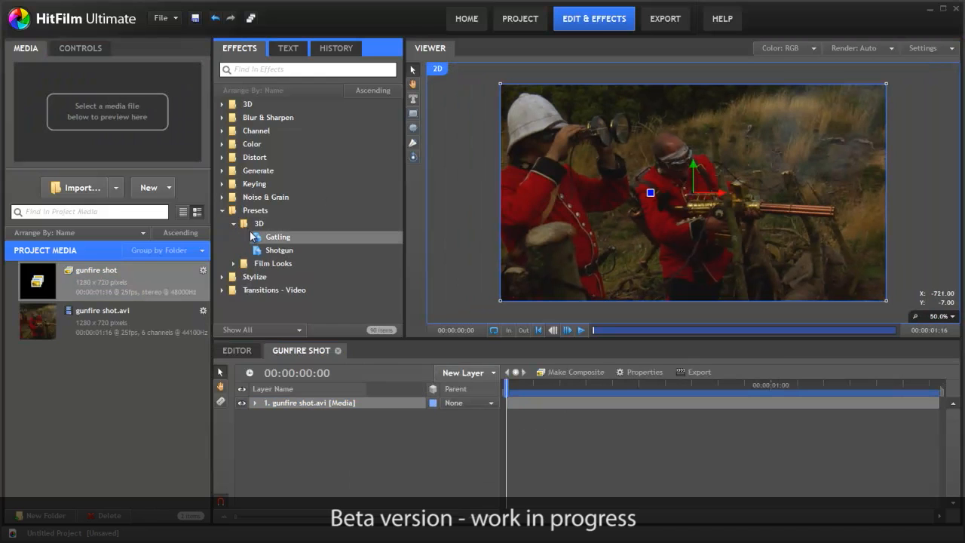
{"action": "double_click", "coordinate": [278, 237]}
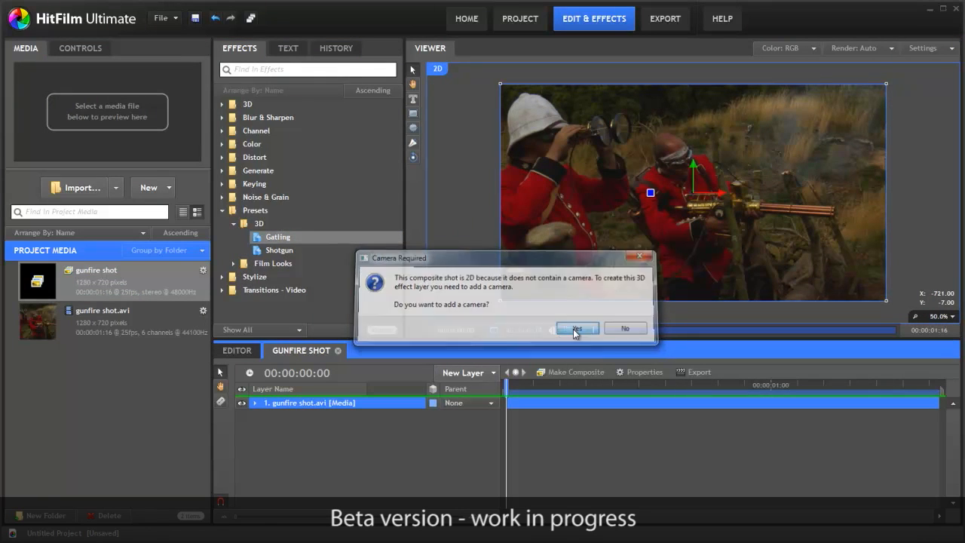
{"action": "left_click", "coordinate": [577, 328]}
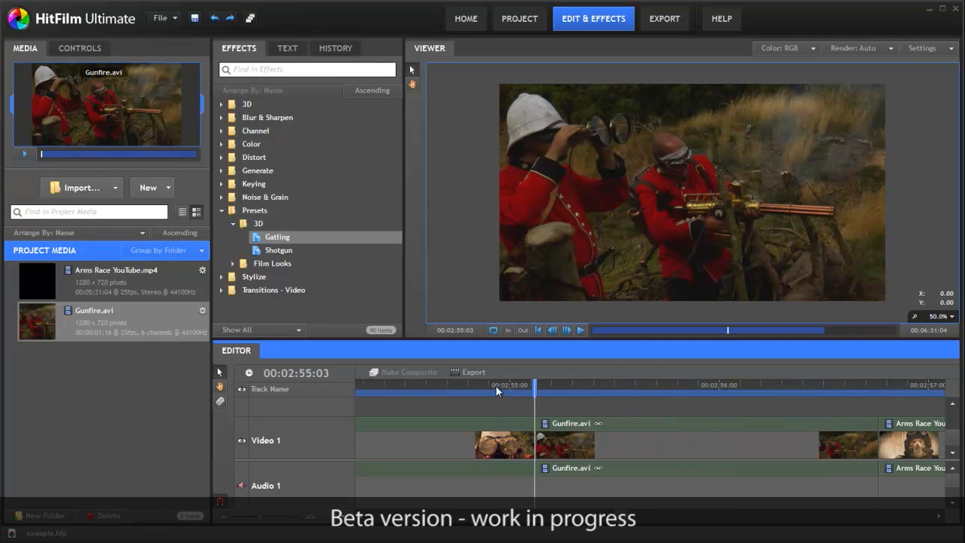
Scrub through Gunfire.avi, return the playhead to its first frame, and select the clip.
{"action": "left_click_drag", "start_coordinate": [534, 386], "coordinate": [616, 398]}
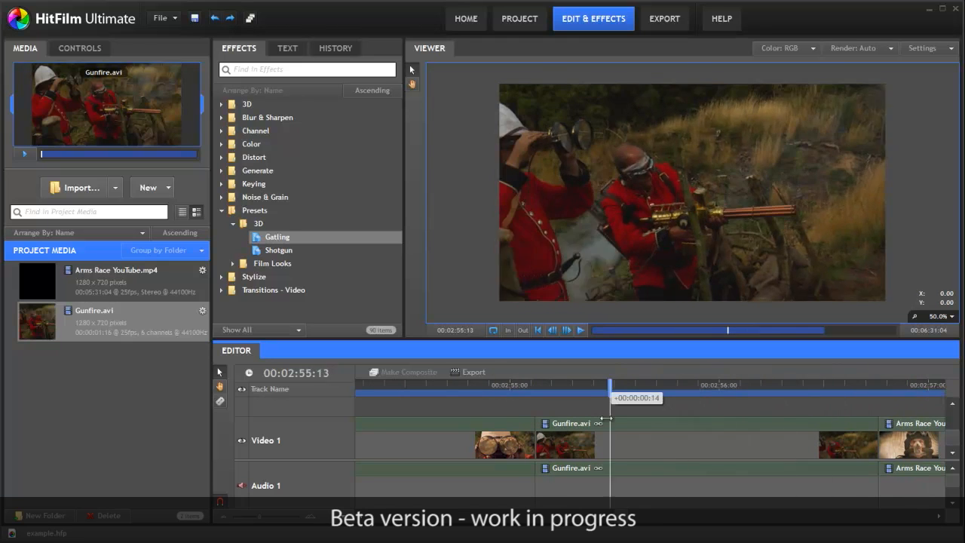
{"action": "left_click", "coordinate": [440, 385]}
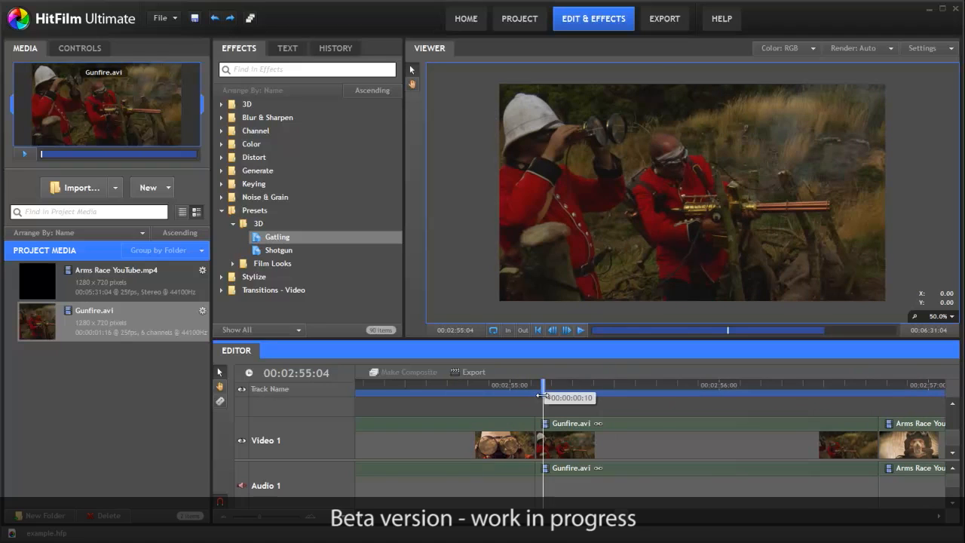
{"action": "mouse_move", "coordinate": [721, 256]}
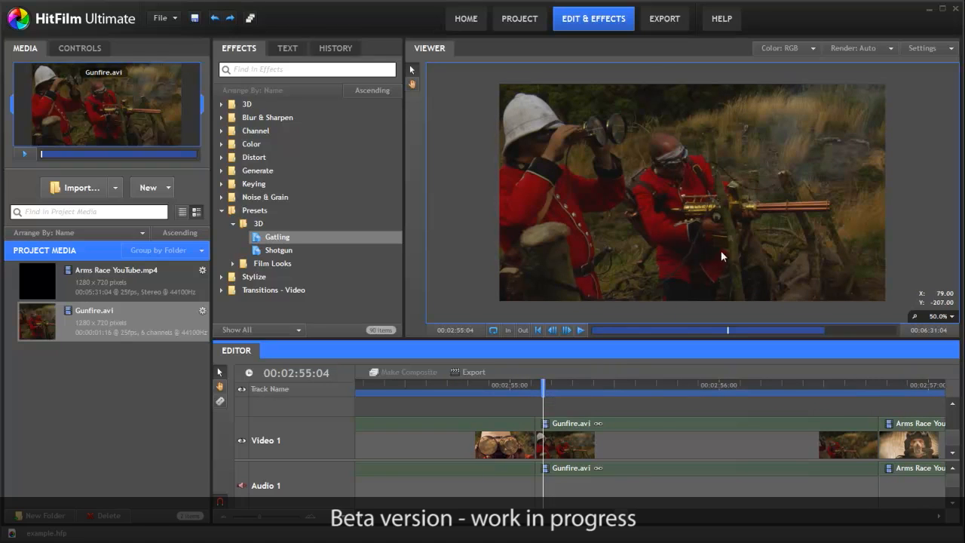
{"action": "mouse_move", "coordinate": [586, 443]}
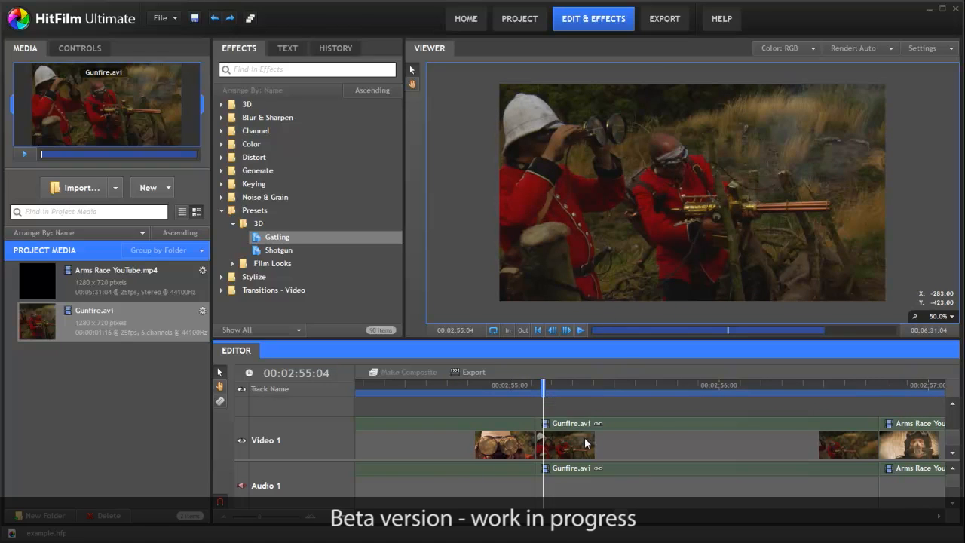
{"action": "left_click", "coordinate": [401, 371]}
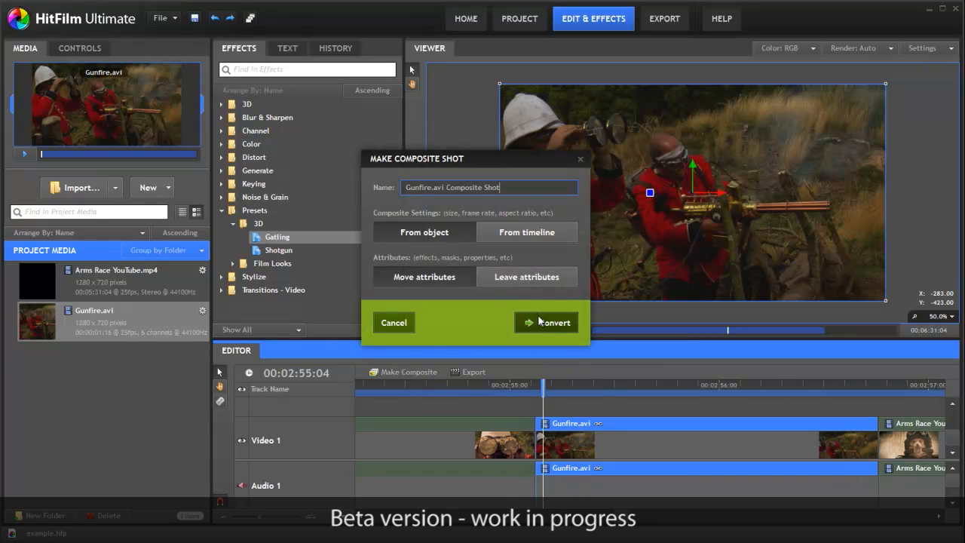
Convert Gunfire.avi into a composite shot and accept adding a camera for the Gatling effect.
{"action": "left_click", "coordinate": [555, 323]}
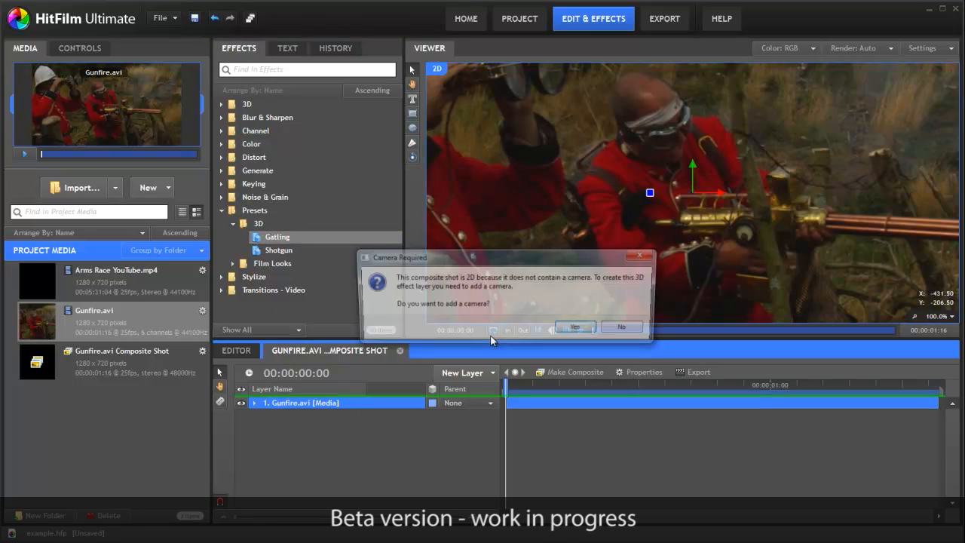
{"action": "left_click", "coordinate": [575, 325]}
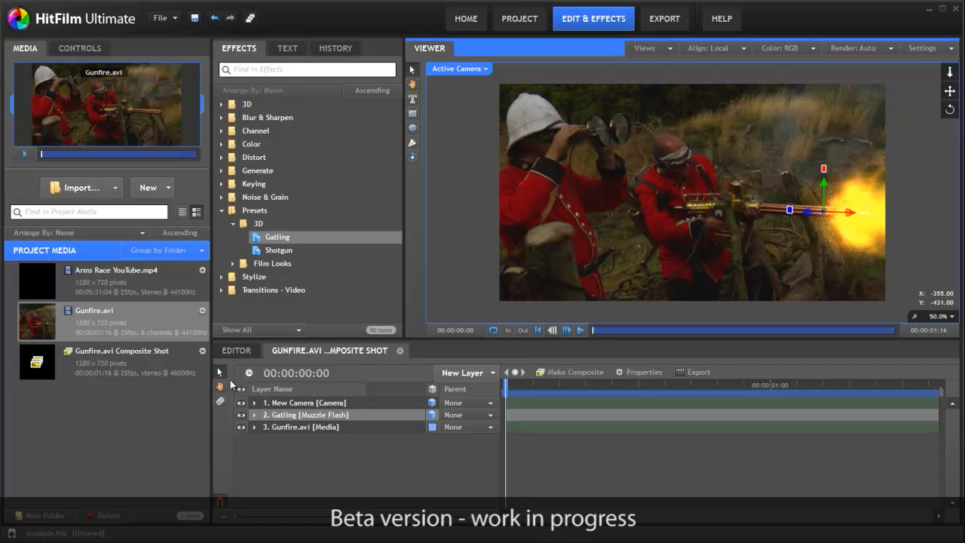
{"action": "left_click", "coordinate": [235, 350]}
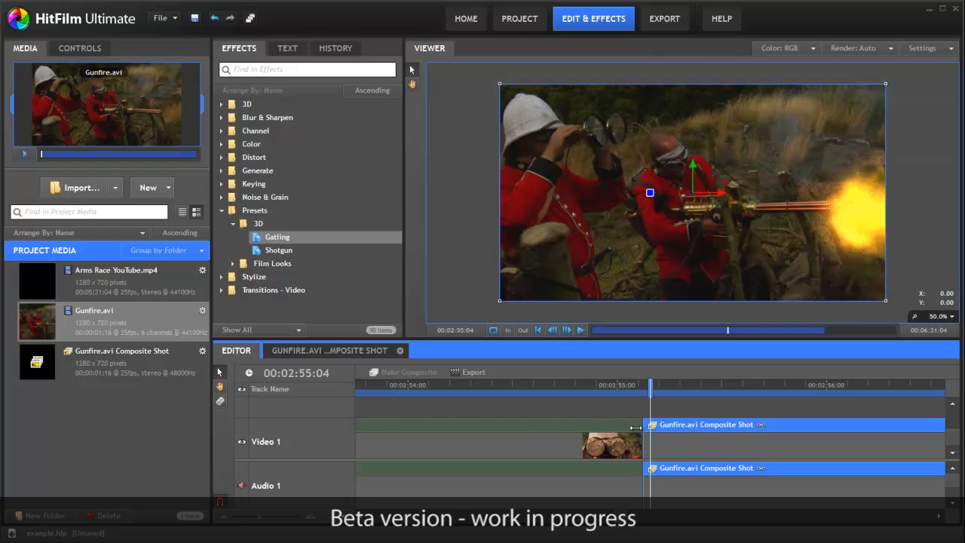
{"action": "left_click_drag", "start_coordinate": [650, 384], "coordinate": [642, 384]}
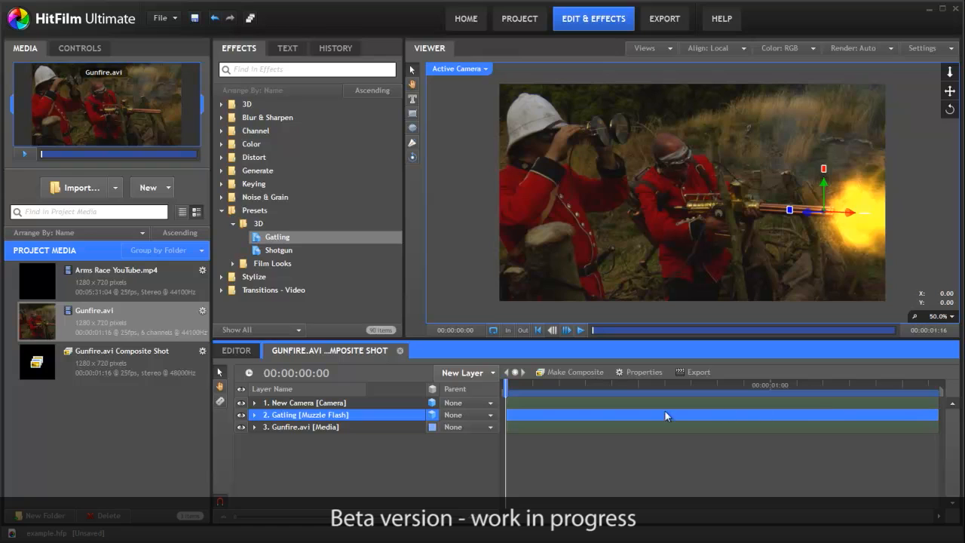
{"action": "mouse_move", "coordinate": [380, 455]}
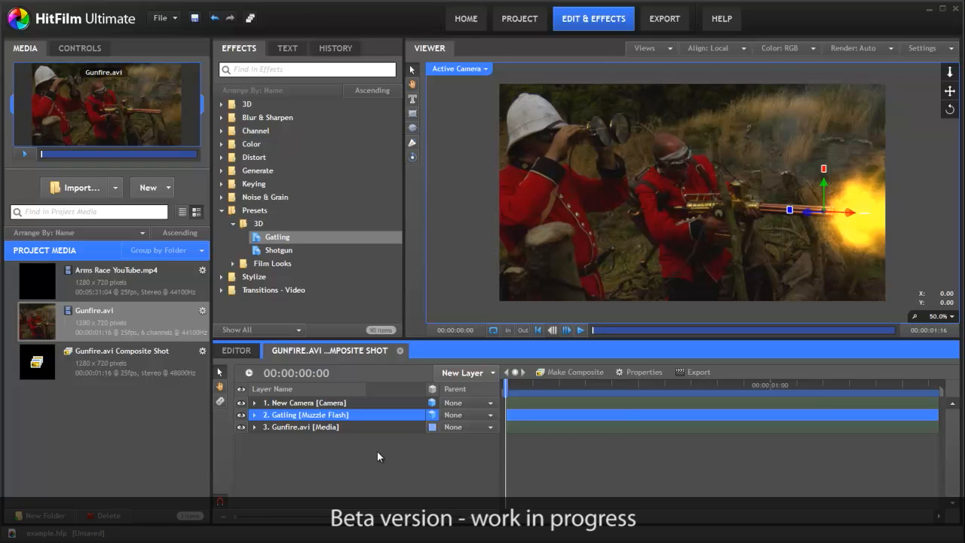
{"action": "mouse_move", "coordinate": [384, 454]}
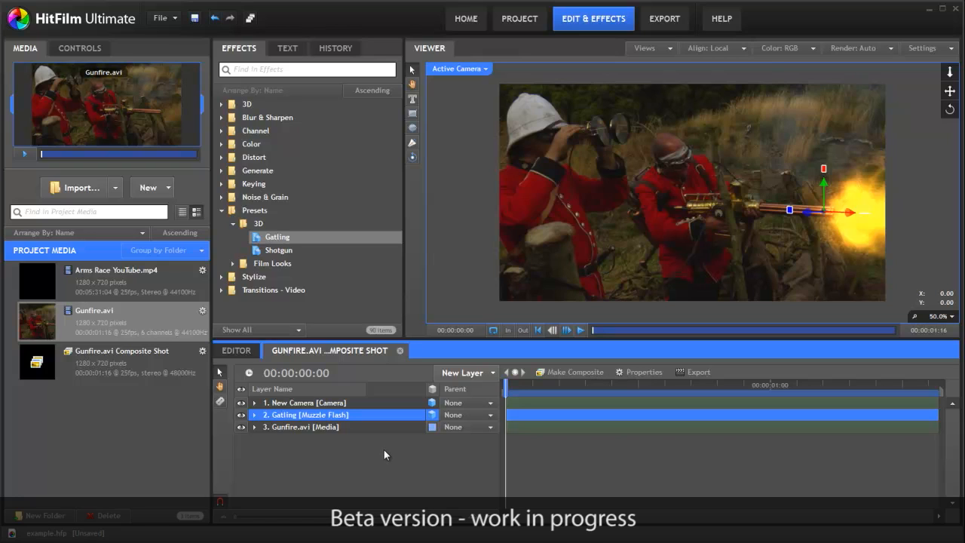